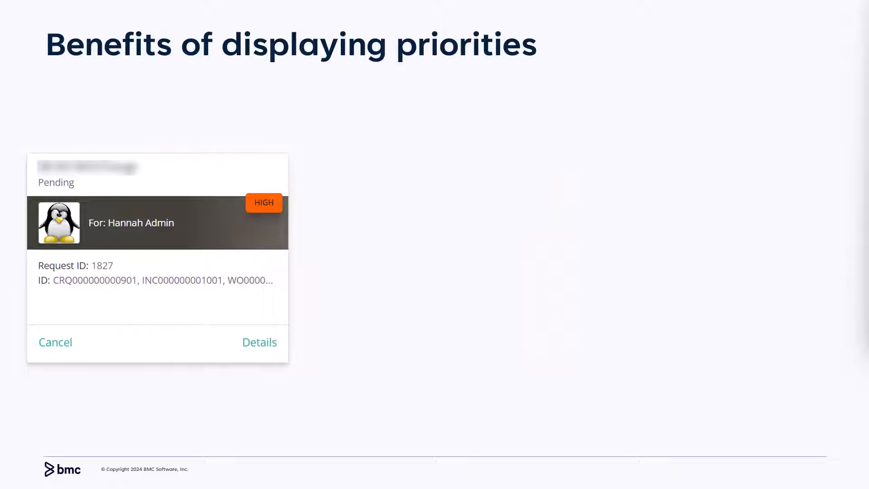
# - Advance past the priority-benefits slide with the HIGH request badge to the policy agreement slide
pyautogui.click(264, 202)
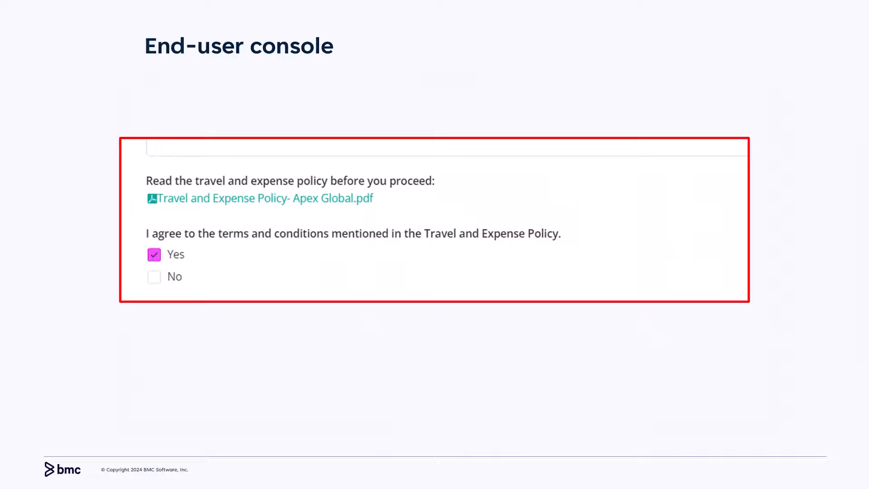
# - Advance from the travel and expense policy agreement slide to the catalog profile details slide
pyautogui.press('Right')
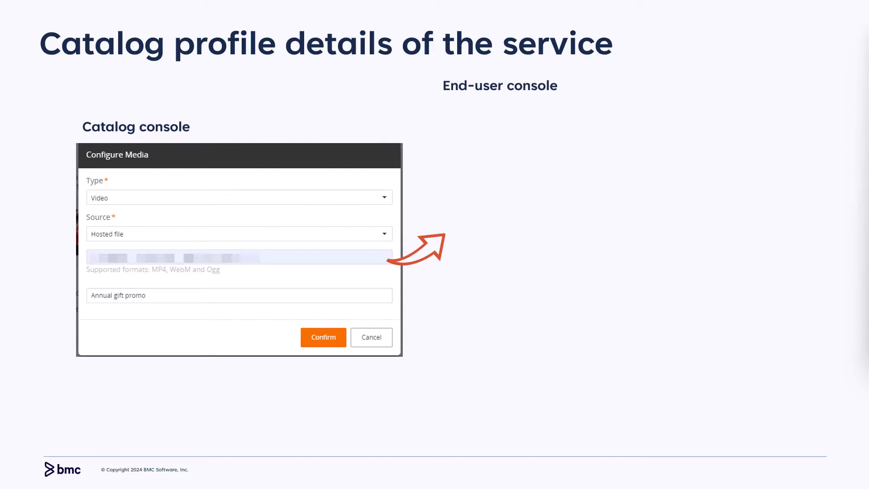
# - Reveal the End-user console screenshot of the Travel service video beside Configure Media
pyautogui.click(323, 337)
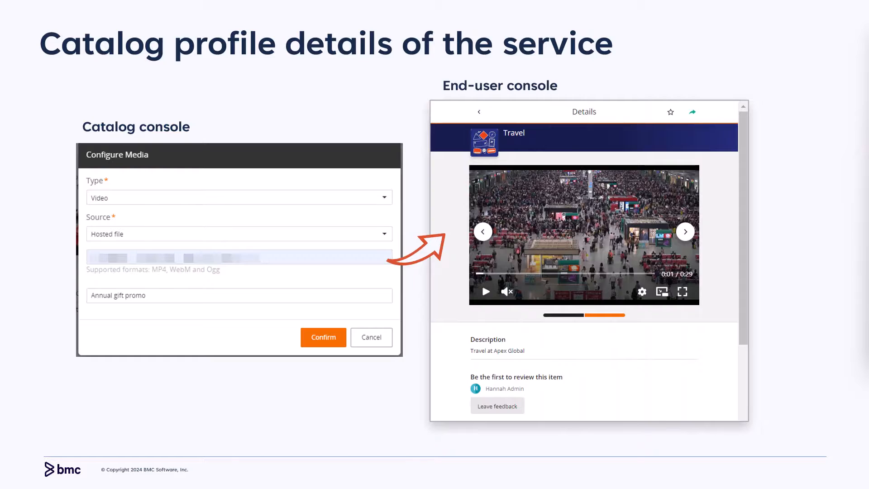